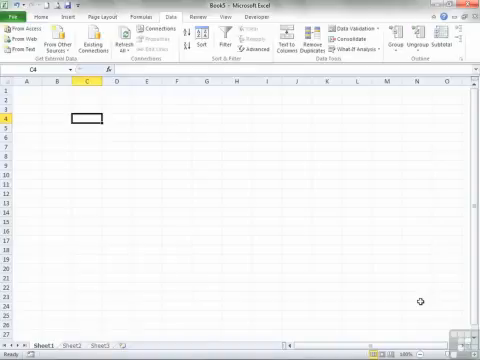
- Enter the name Guy in a cell and commit it
text(Guy)
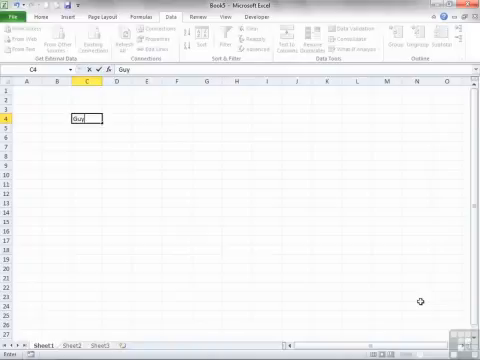
key(Return)
text(21)
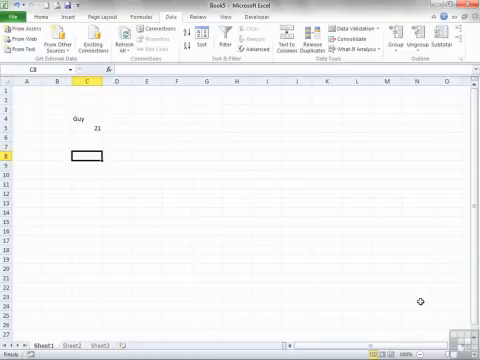
- Enter 00035 as a plain number, which Excel shows as 35
text(000)
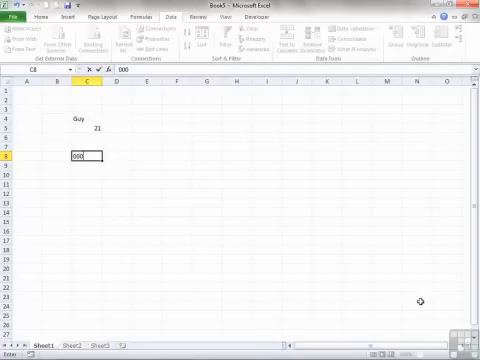
text(35)
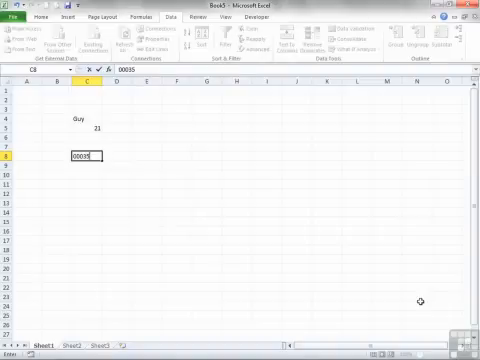
key(Return)
text('000035)
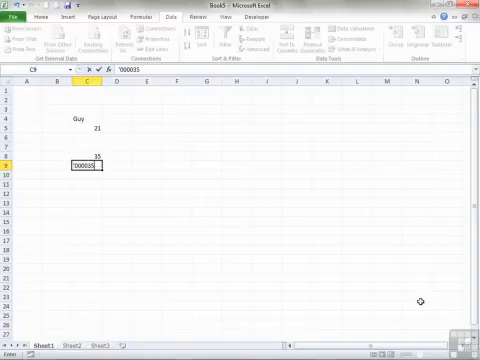
- Commit the apostrophe-prefixed '00035 so the ID keeps its leading zeros as text
key(Return)
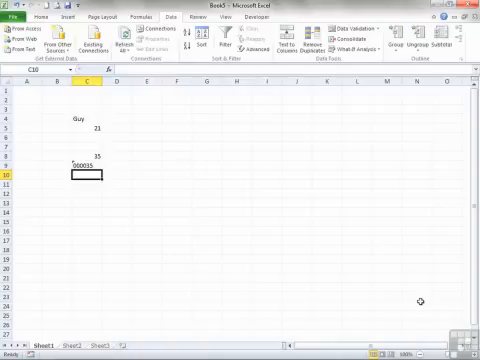
mouse_move(184, 186)
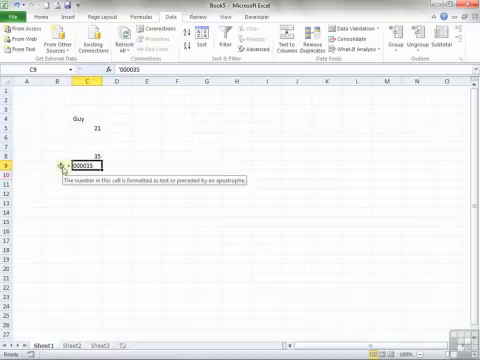
- Choose Ignore Error on the 00035 cell's number-stored-as-text warning
click(62, 164)
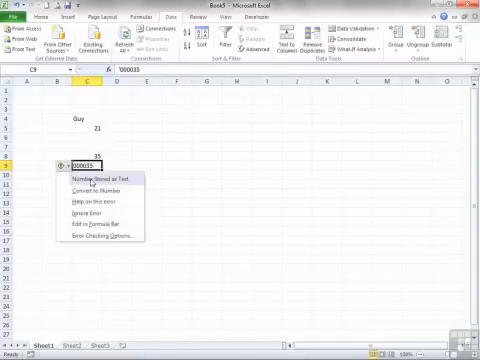
mouse_move(104, 190)
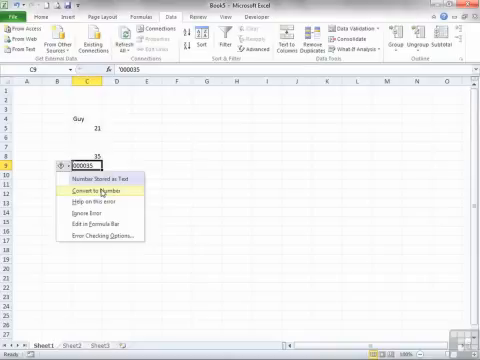
mouse_move(92, 212)
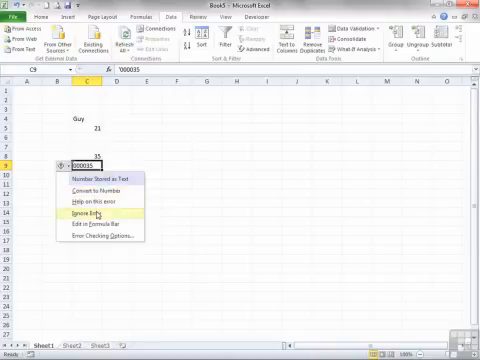
click(88, 214)
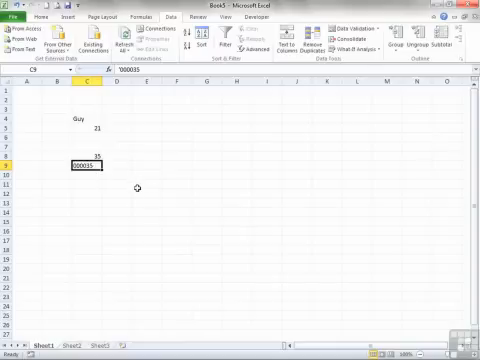
- Give an empty cell to the right of the data the Text number format
click(168, 108)
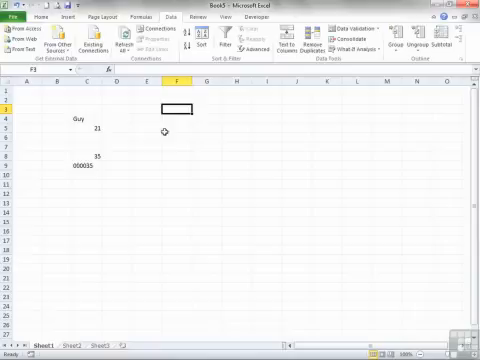
click(36, 16)
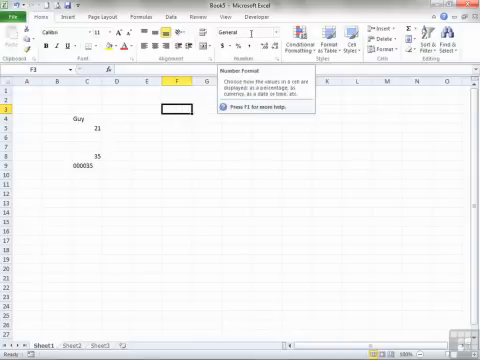
click(284, 36)
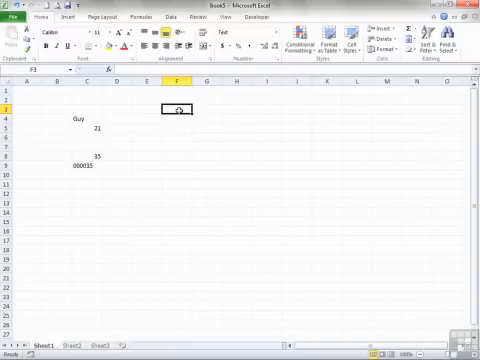
- Type the zero-prefixed ID into the Text-formatted cell
text(000035)
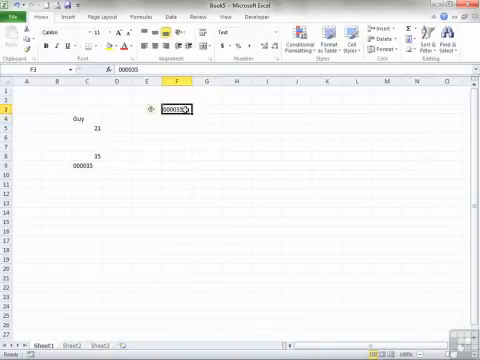
- Show the error options for the second 00035 ID's stored-as-text warning
click(156, 114)
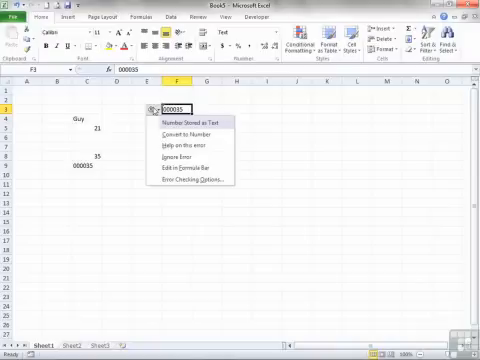
mouse_move(176, 128)
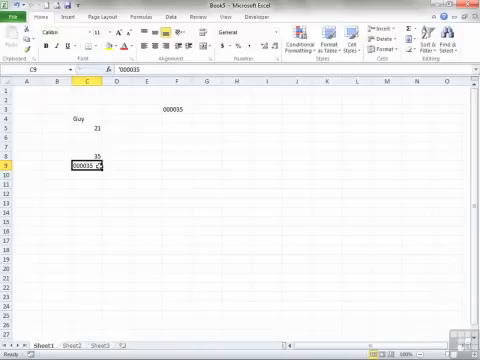
- Apply the Text number format to an empty cell below the second ID
click(172, 148)
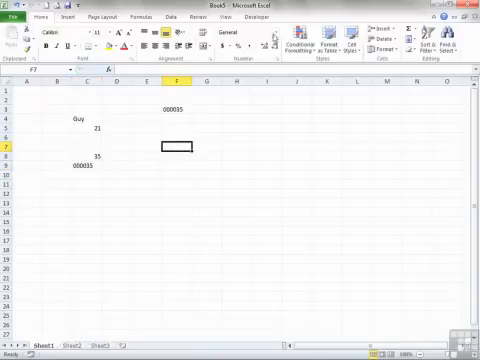
click(244, 38)
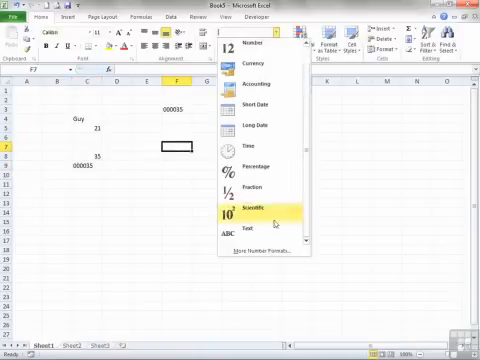
click(244, 228)
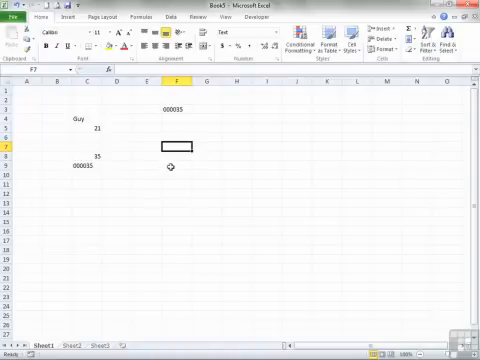